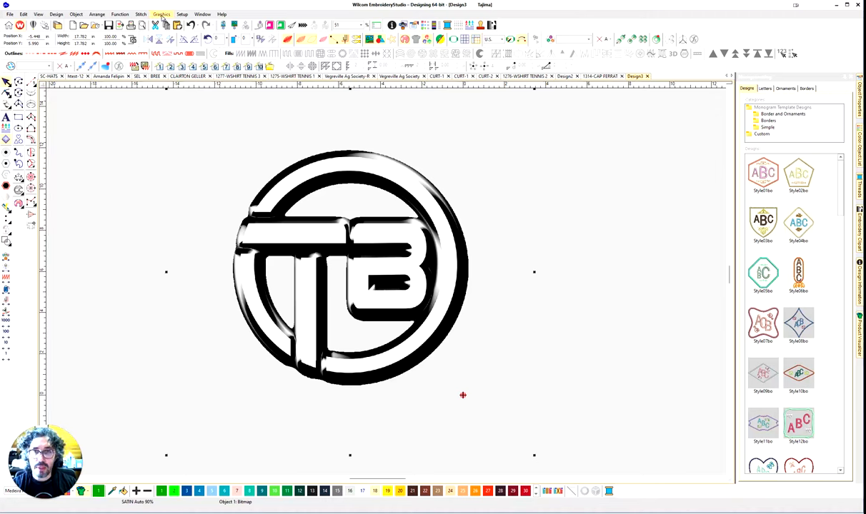
# Lock the TB logo bitmap and zoom in on the logo.
pyautogui.click(161, 14)
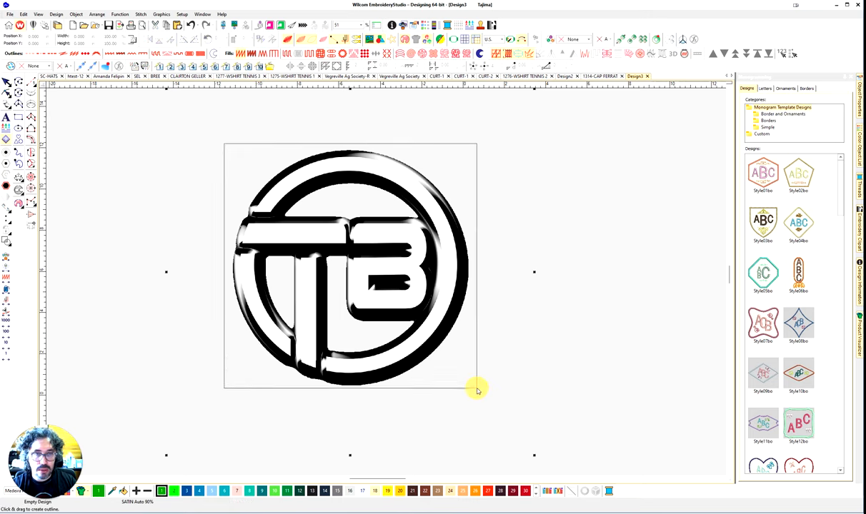
pyautogui.click(162, 13)
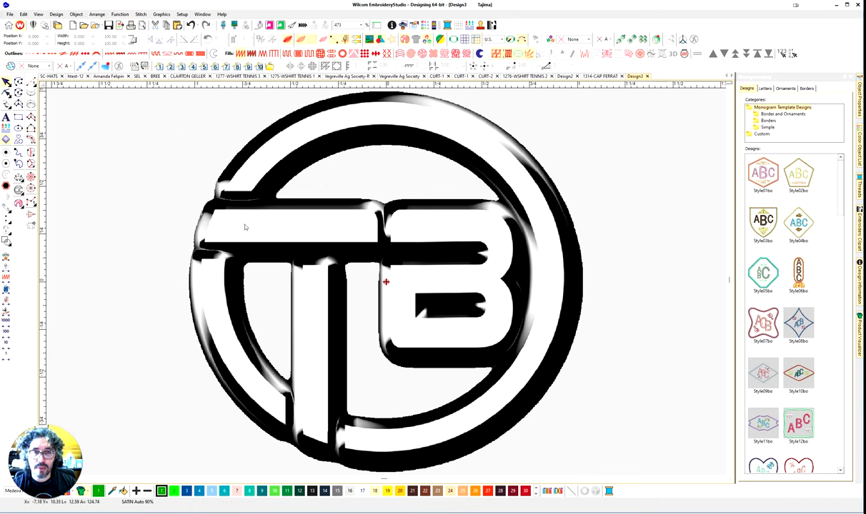
pyautogui.moveTo(244, 217)
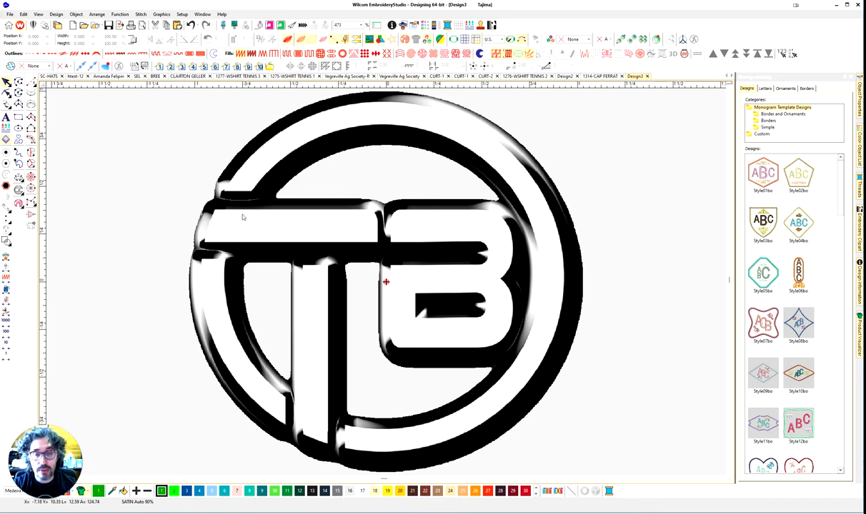
pyautogui.moveTo(31, 84)
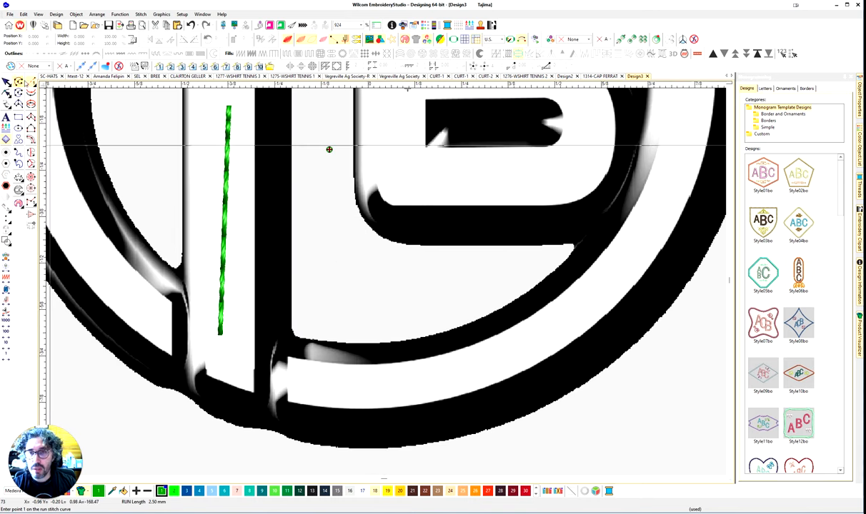
# Finish the T-stem satin column and close its fill settings after checking satin spacing.
pyautogui.click(232, 285)
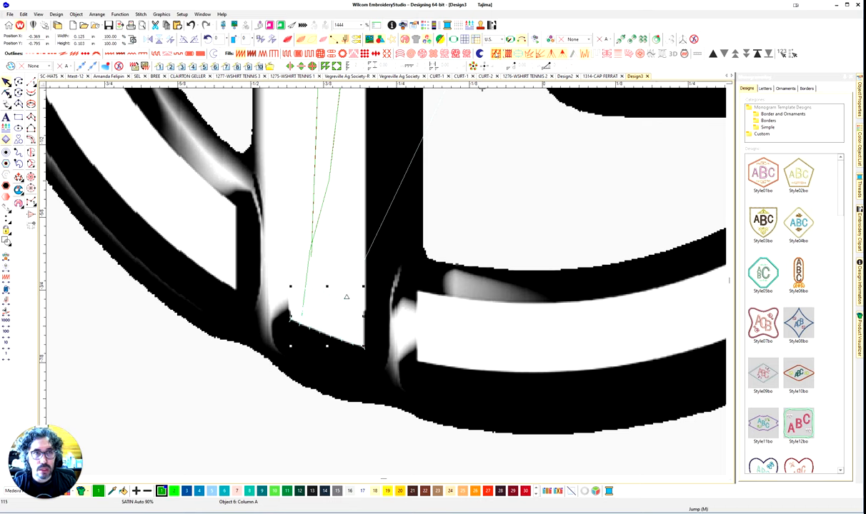
pyautogui.moveTo(336, 315)
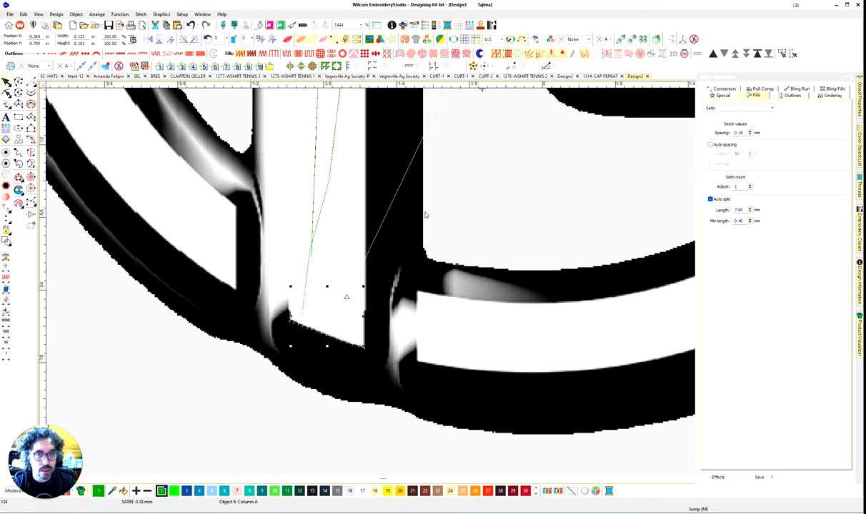
pyautogui.click(710, 145)
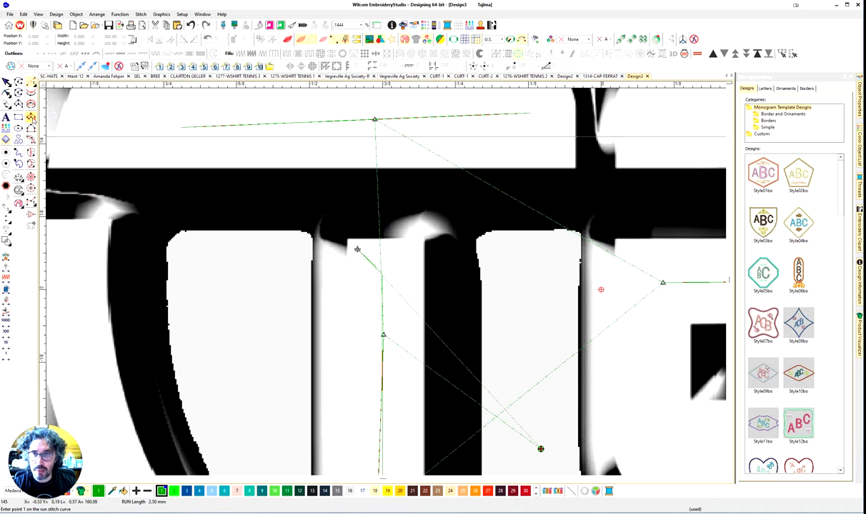
# Set the stem column's first underlay to Edge Run and spacing to 0.38 mm.
pyautogui.click(357, 261)
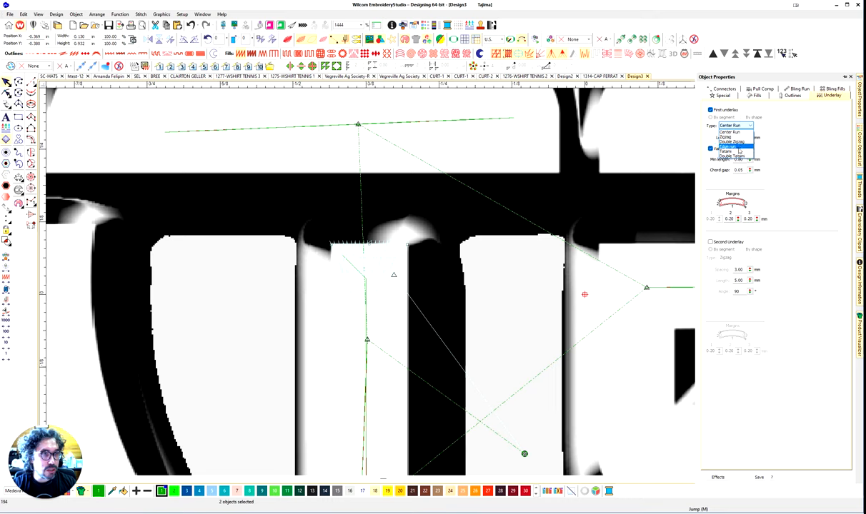
pyautogui.click(729, 146)
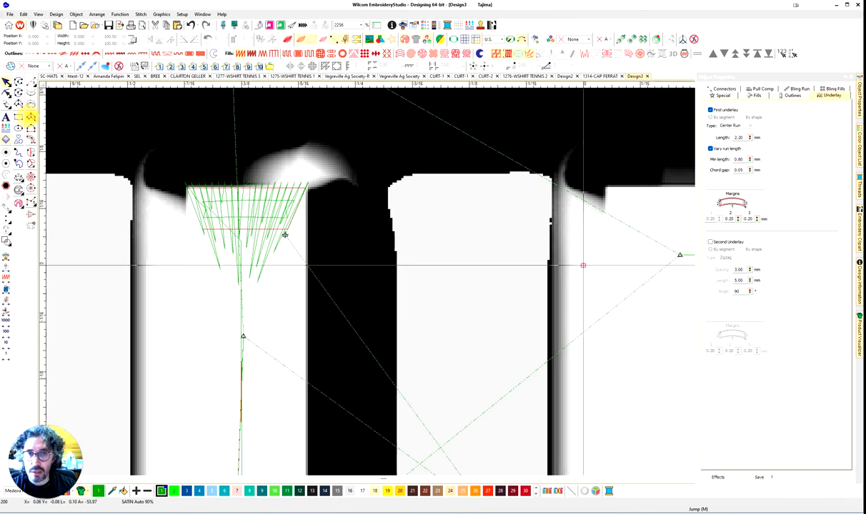
pyautogui.click(756, 95)
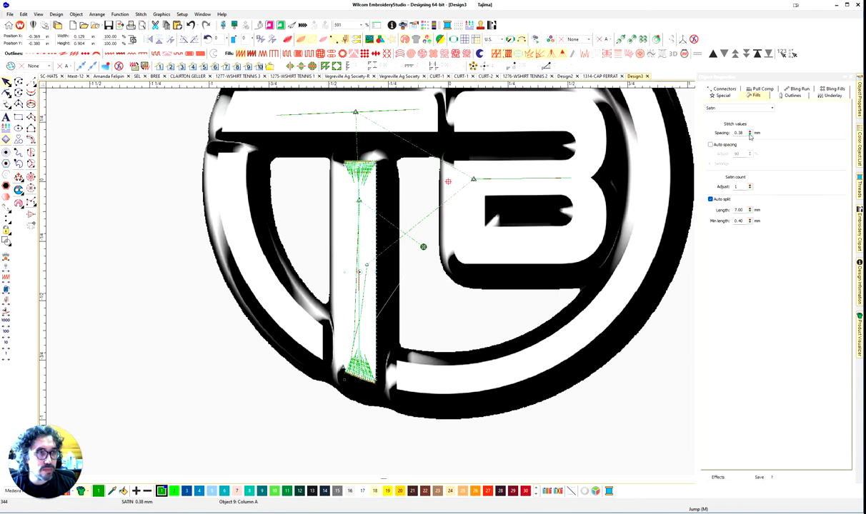
# Hide the bitmap backdrop to view the stem column's stitches alone.
pyautogui.click(748, 135)
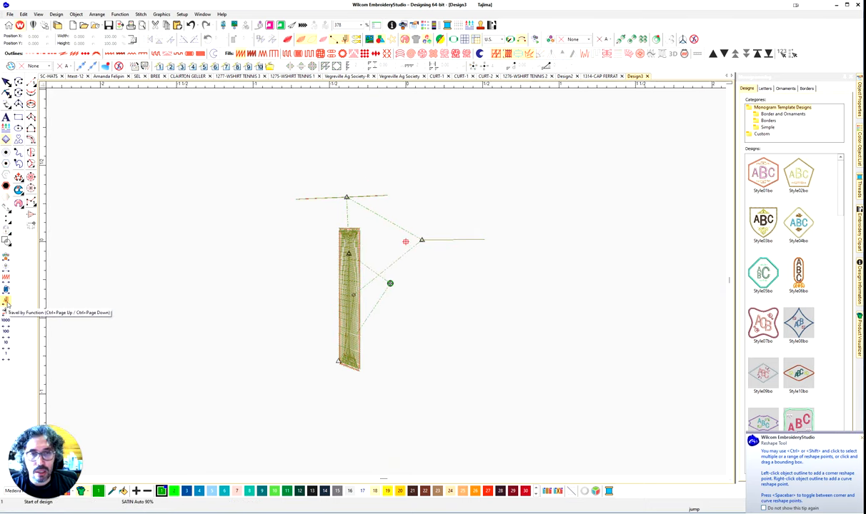
pyautogui.moveTo(370, 268)
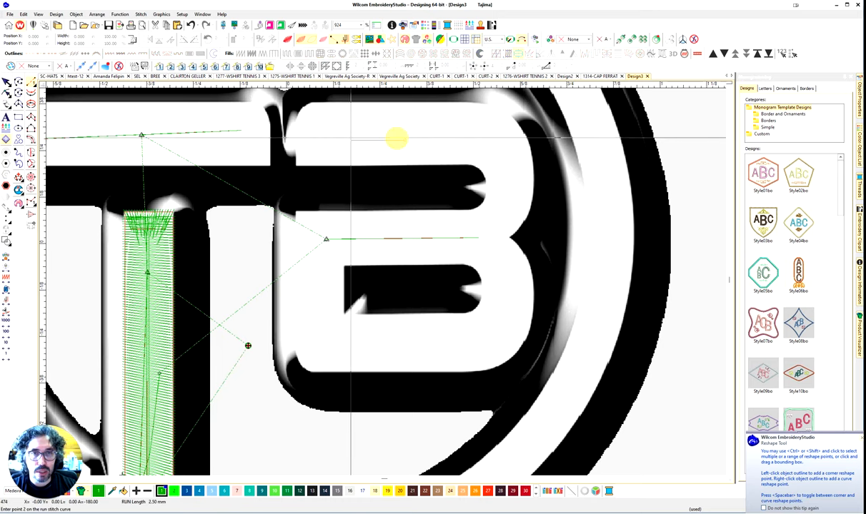
# Start a column on the B and choose Edge run as its first underlay.
pyautogui.scroll(-3)
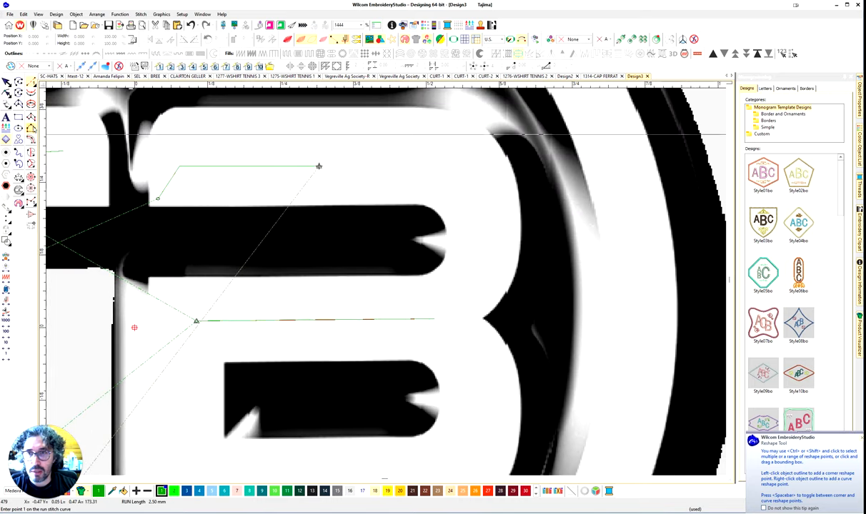
pyautogui.click(186, 189)
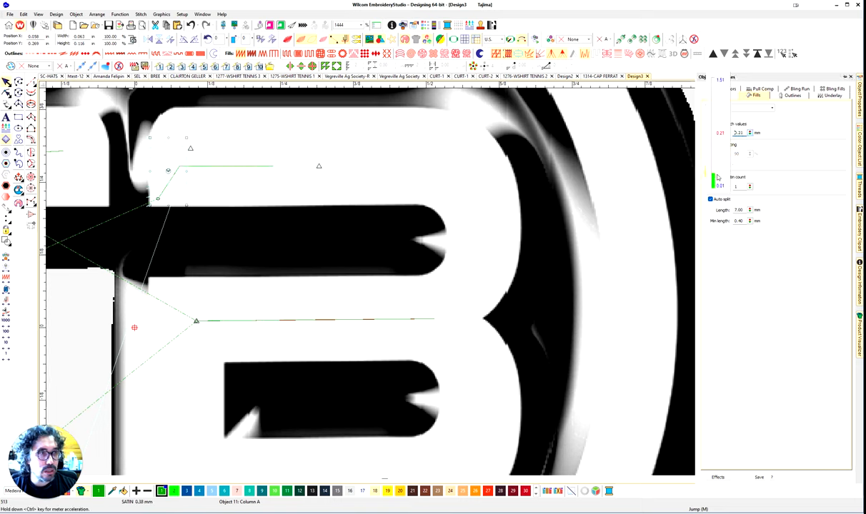
pyautogui.click(723, 89)
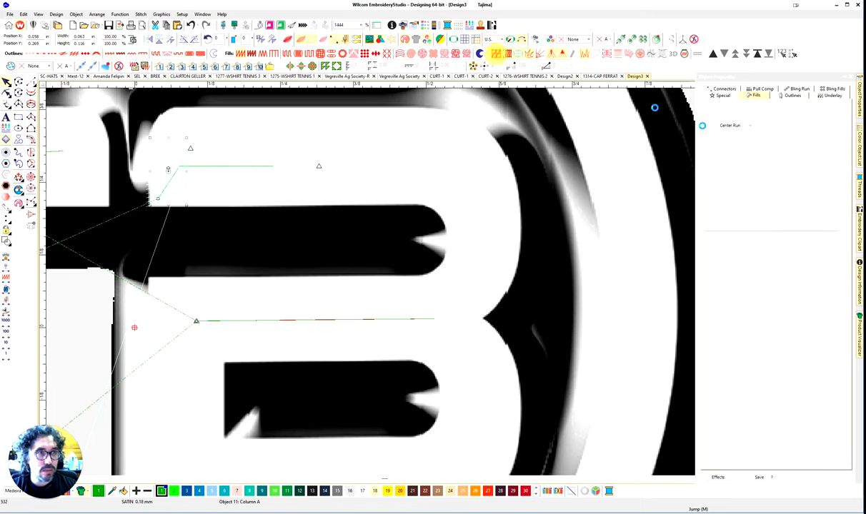
pyautogui.click(734, 125)
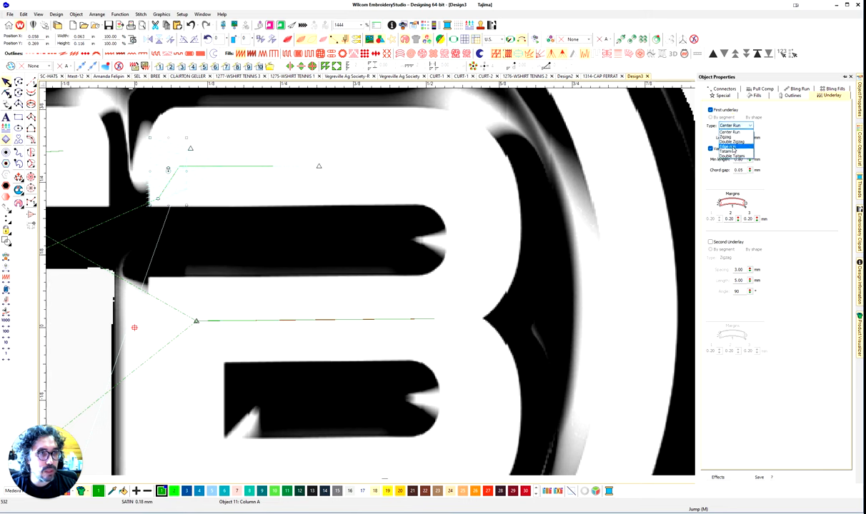
pyautogui.click(729, 132)
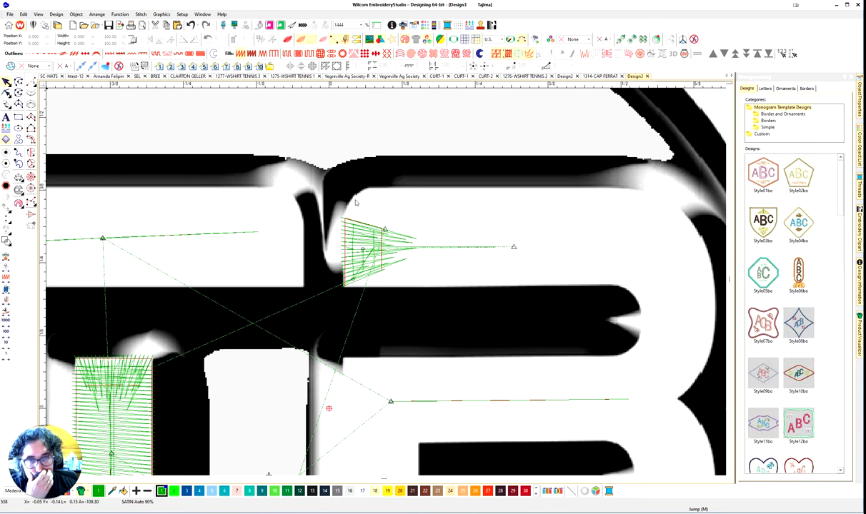
pyautogui.moveTo(72, 105)
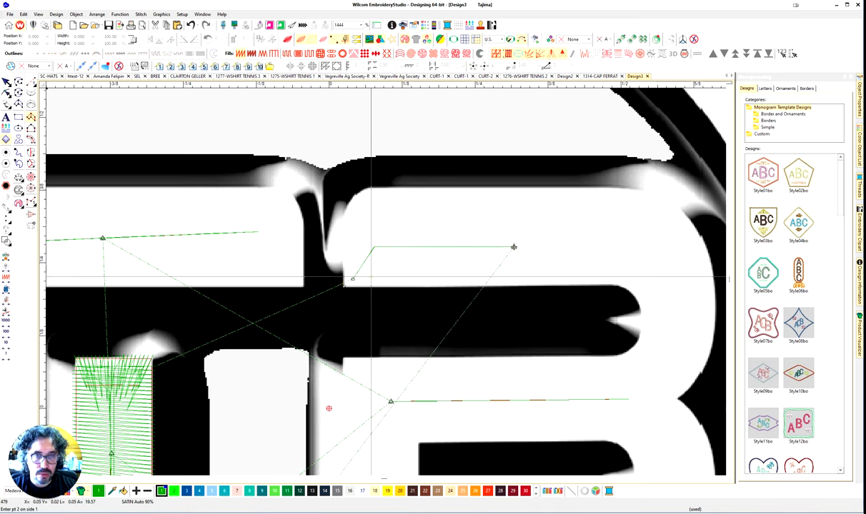
# Place outline points of the column at the B's upper bar junction.
pyautogui.click(350, 203)
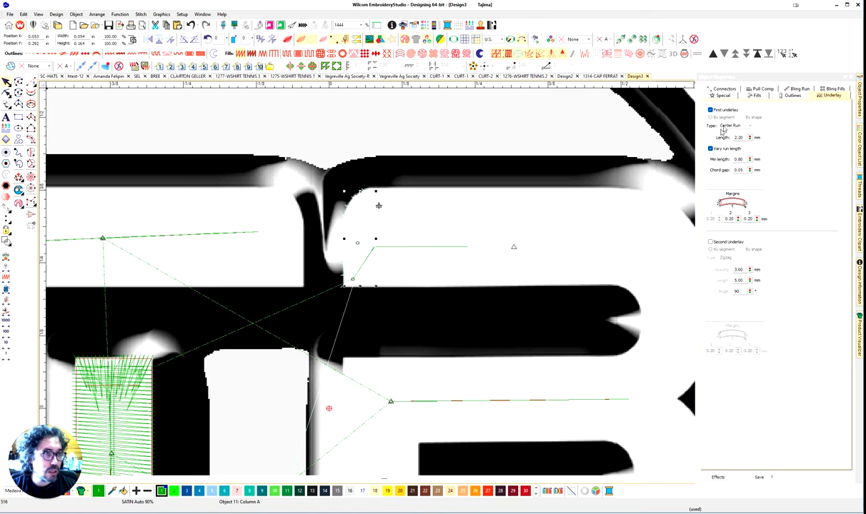
# Change the junction column's first underlay type from Center Run to Edge run.
pyautogui.click(728, 126)
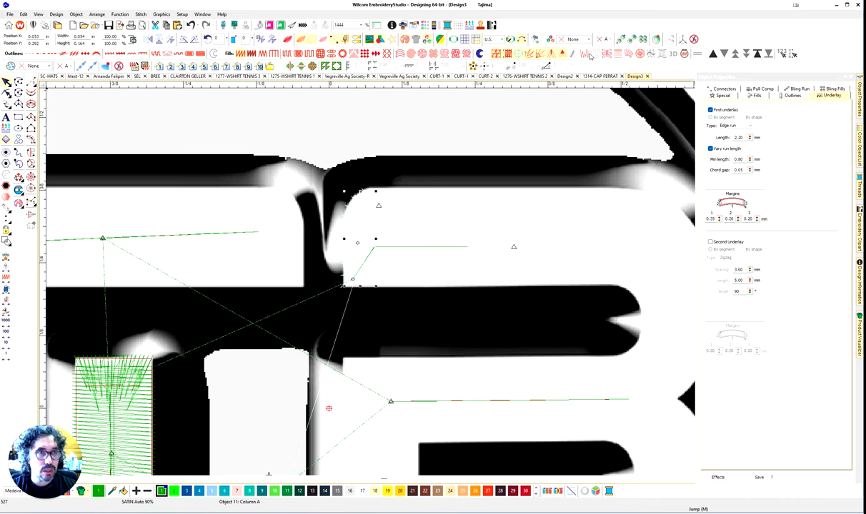
pyautogui.click(755, 95)
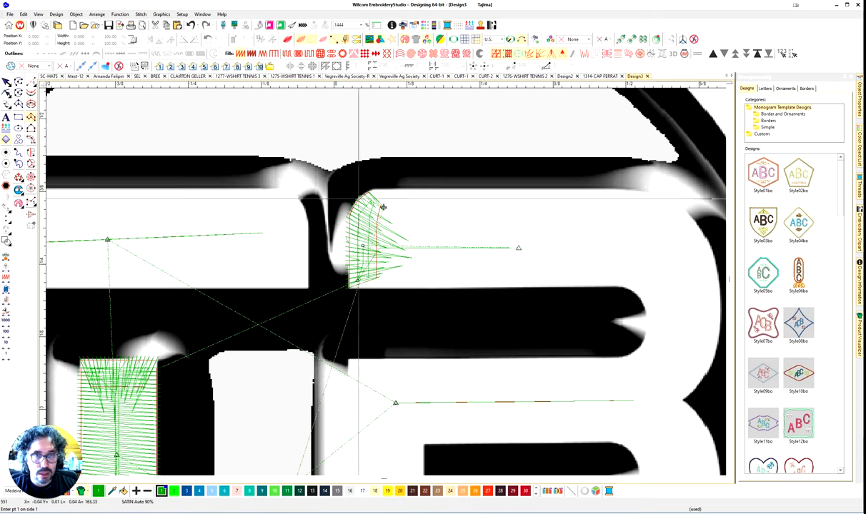
pyautogui.moveTo(360, 192)
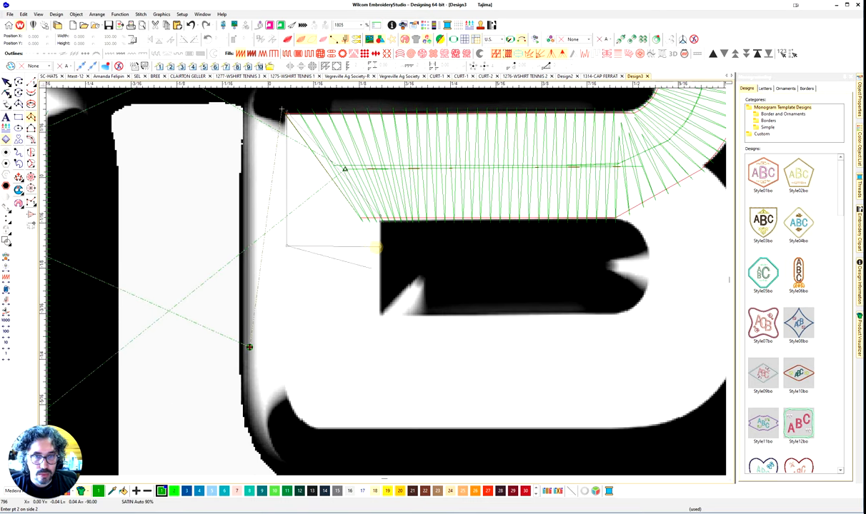
# Extend the satin column around the B's upper curved bowl.
pyautogui.moveTo(375, 248); pyautogui.dragTo(375, 304)
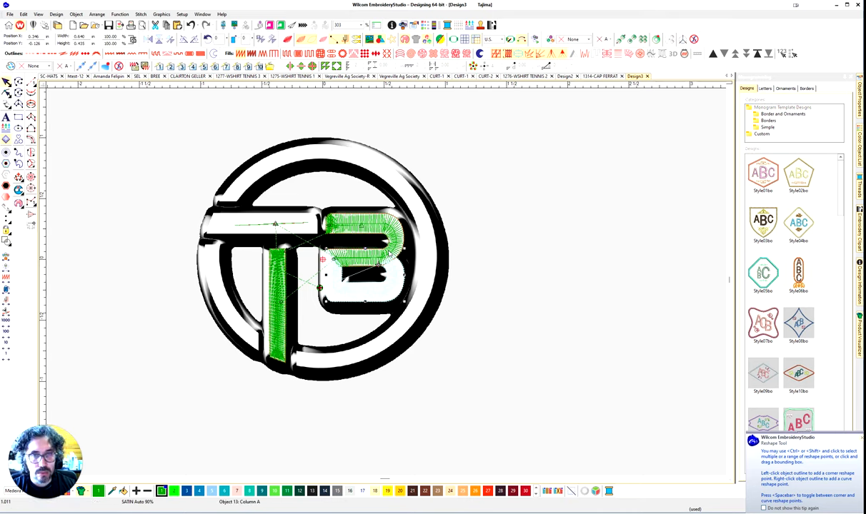
# Digitize a satin column over the B's lower bowl.
pyautogui.click(371, 240)
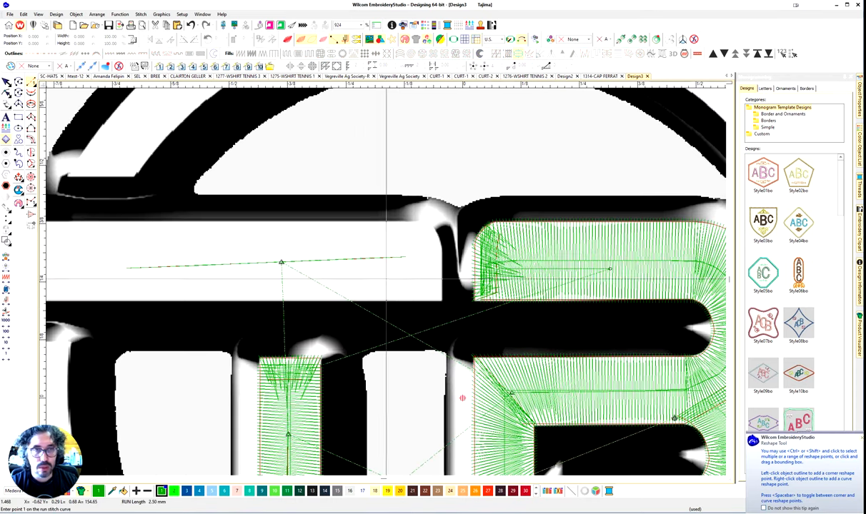
# Trace a curved satin column at the T crossbar and B junction.
pyautogui.click(430, 241)
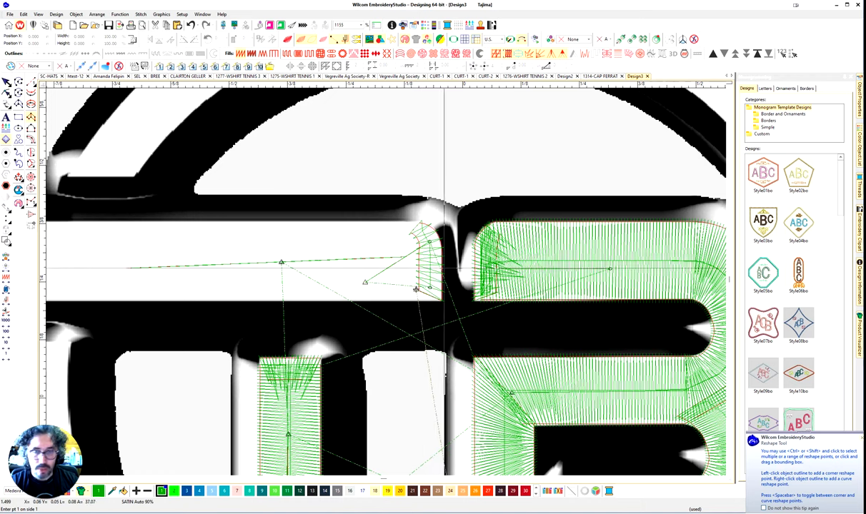
pyautogui.rightClick(480, 243)
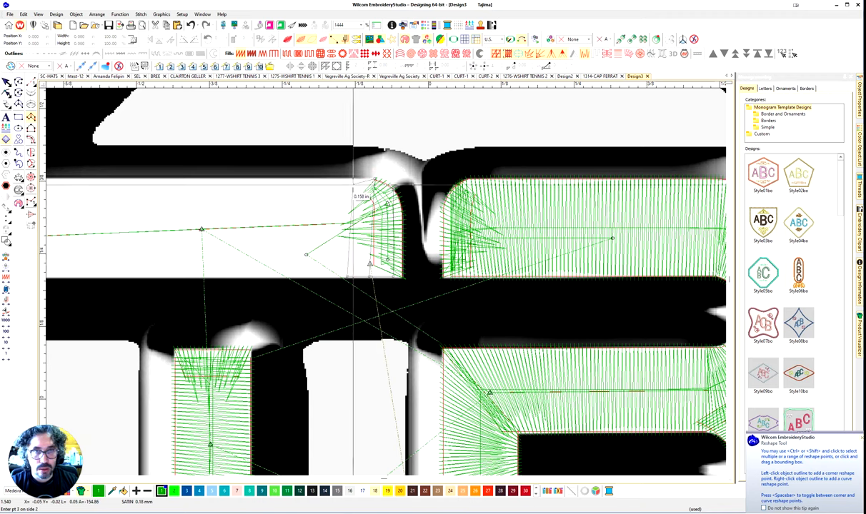
# Place column points along the T crossbar out to its upper- and lower-left corners.
pyautogui.click(370, 264)
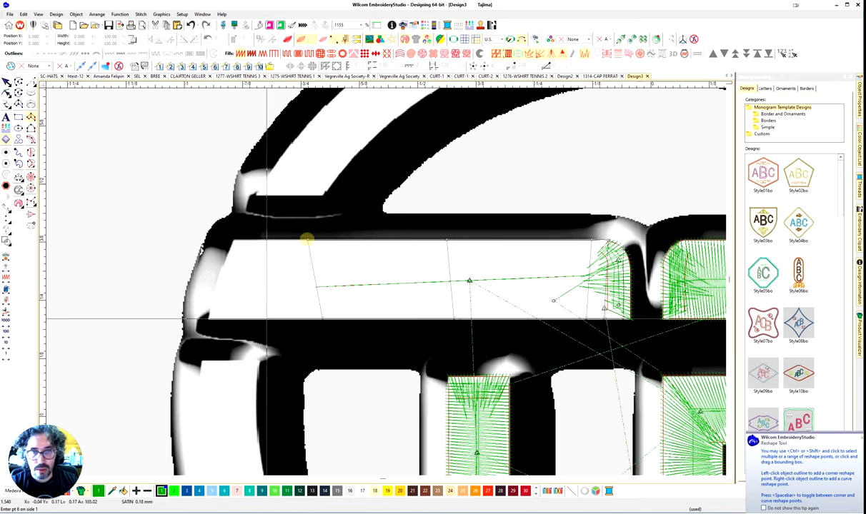
pyautogui.moveTo(303, 239); pyautogui.dragTo(245, 319)
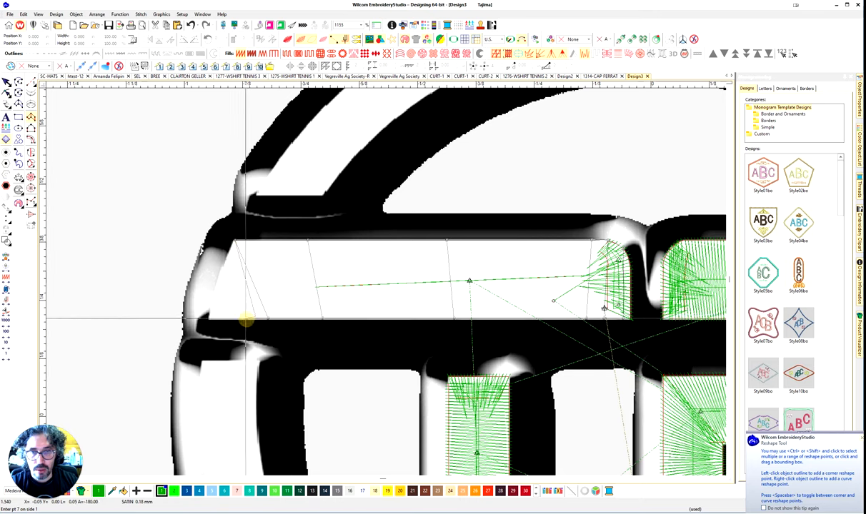
pyautogui.moveTo(245, 320); pyautogui.dragTo(212, 320)
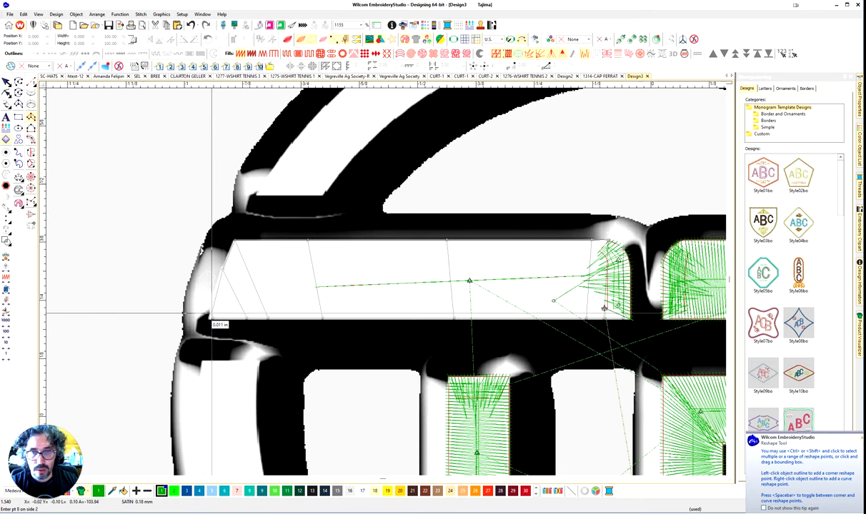